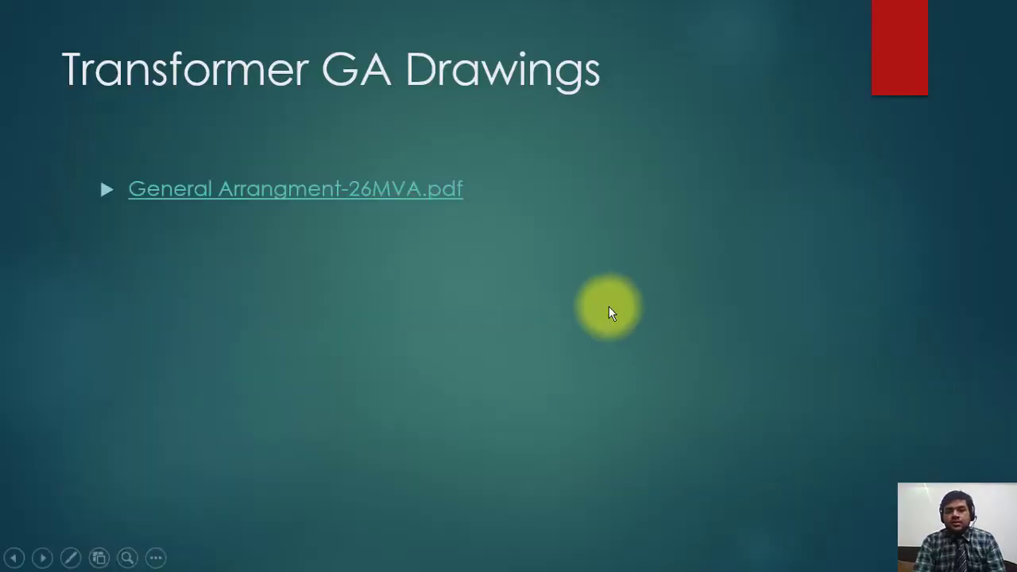
pyautogui.moveTo(623, 309)
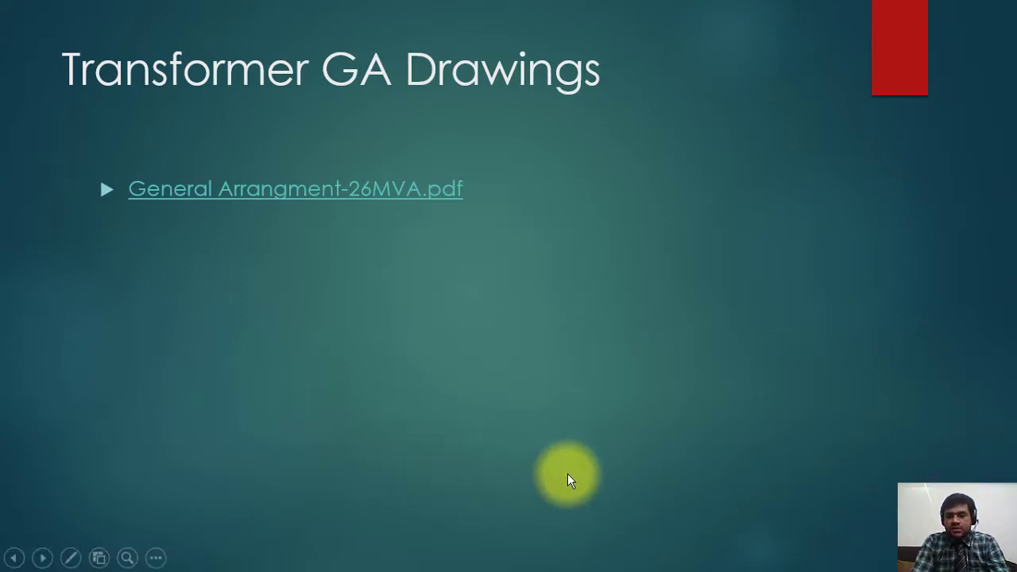
pyautogui.moveTo(650, 484)
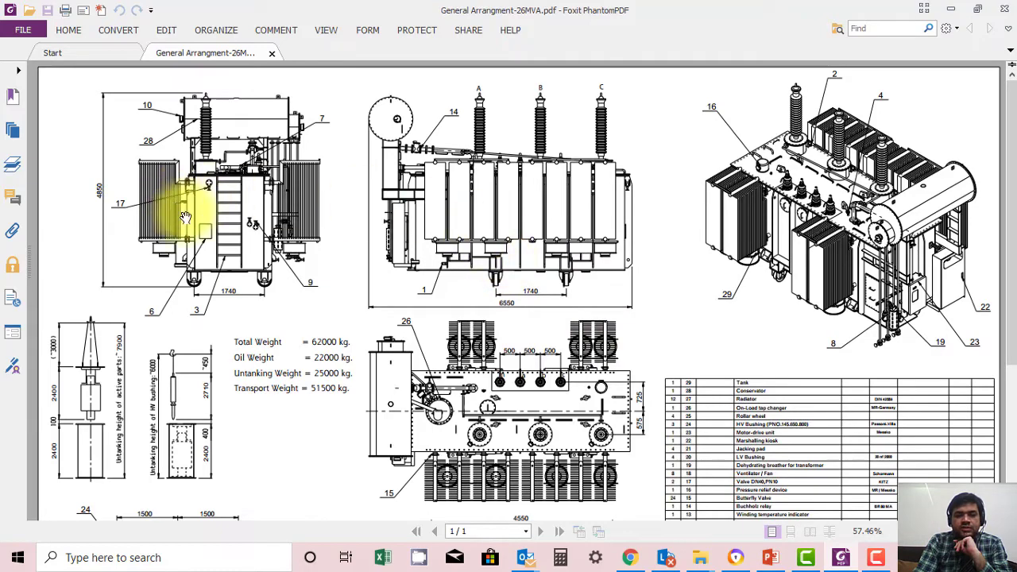
# Step: Scroll down through the transformer drawing sheet and parts list
pyautogui.scroll(-3)
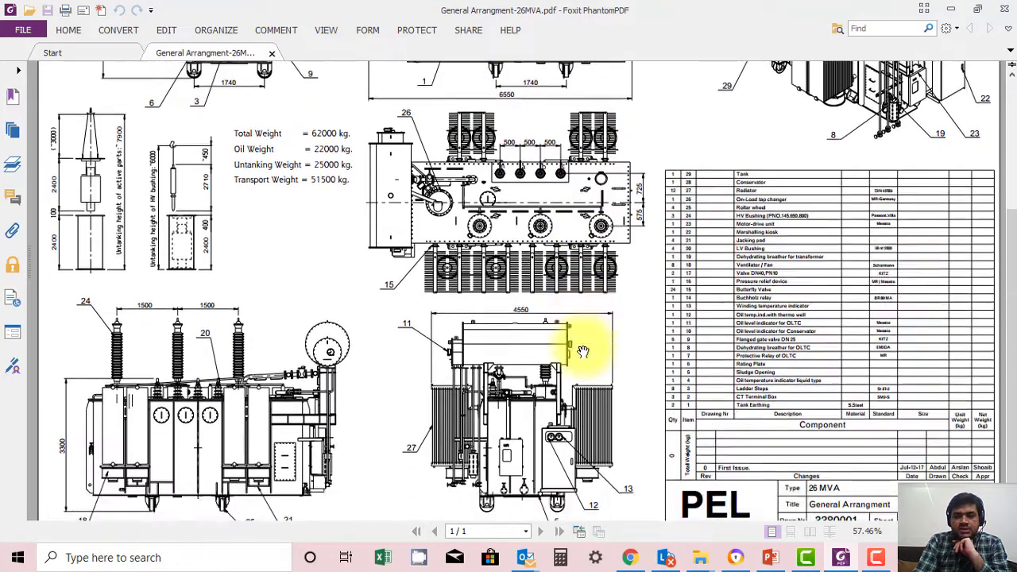
pyautogui.scroll(-3)
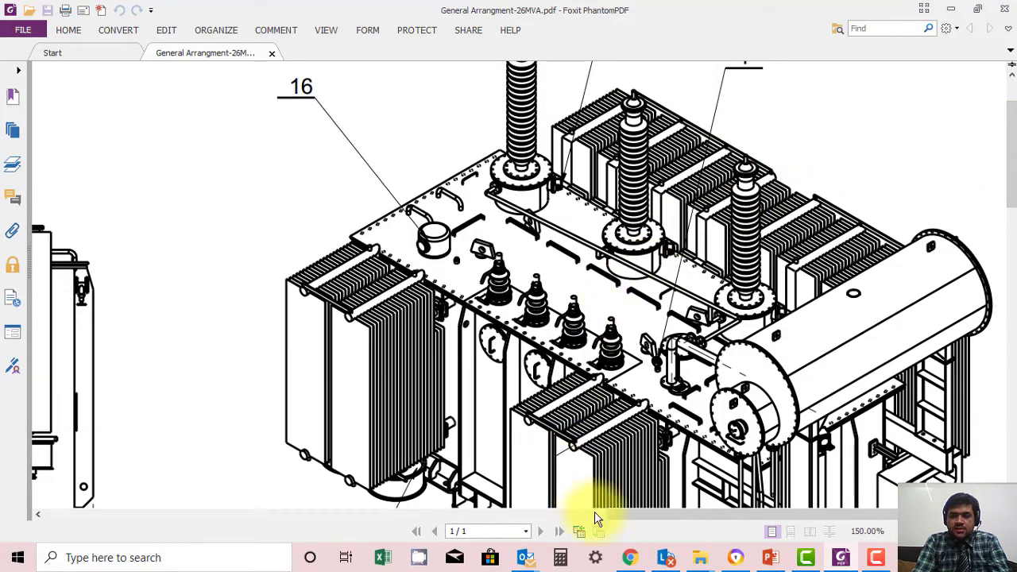
# Step: Pan left to the front and side elevations and down to the 1740 wheel-spacing dimension
pyautogui.moveTo(596, 516); pyautogui.dragTo(321, 517)
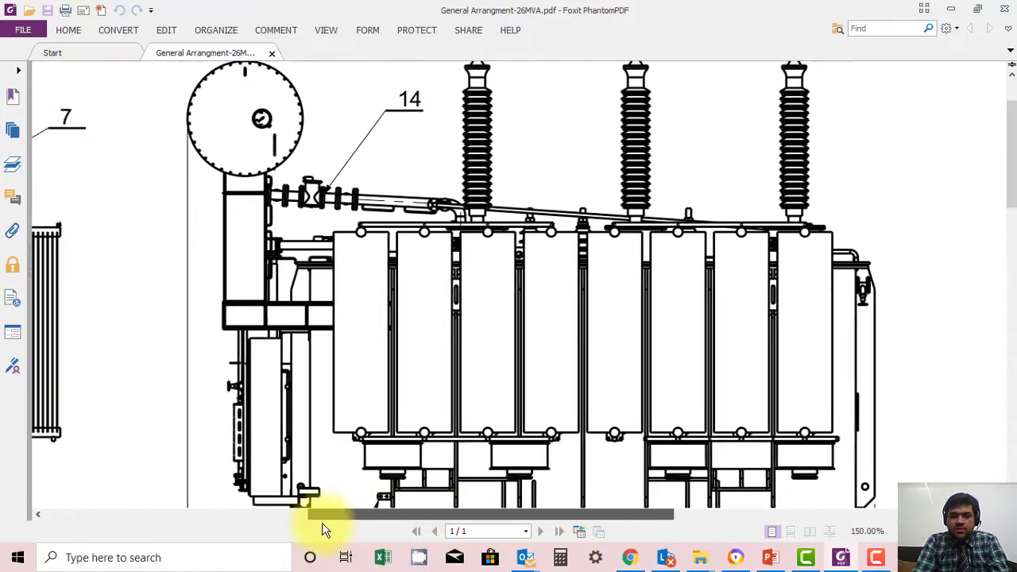
pyautogui.moveTo(326, 515); pyautogui.dragTo(85, 514)
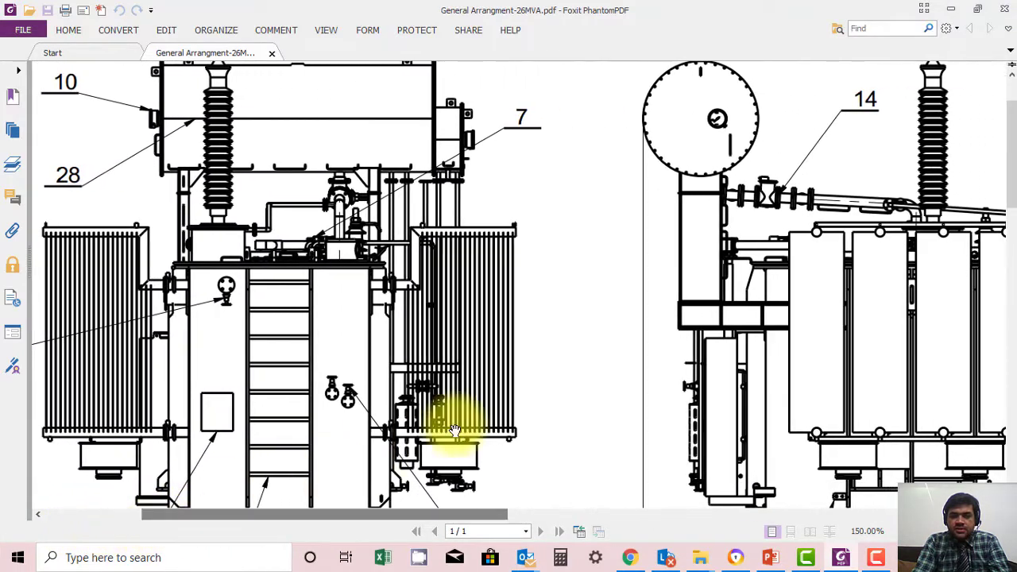
pyautogui.scroll(-3)
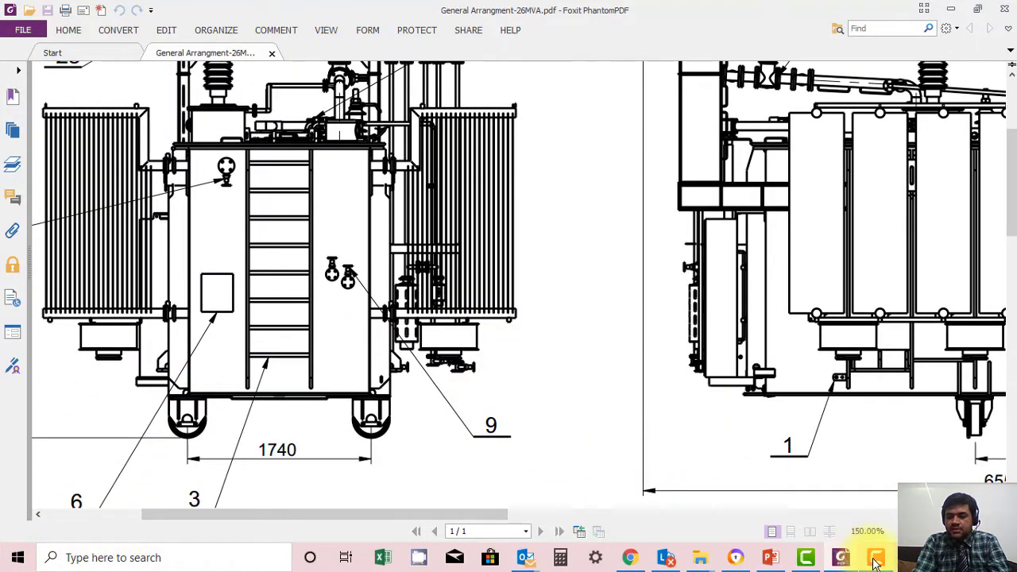